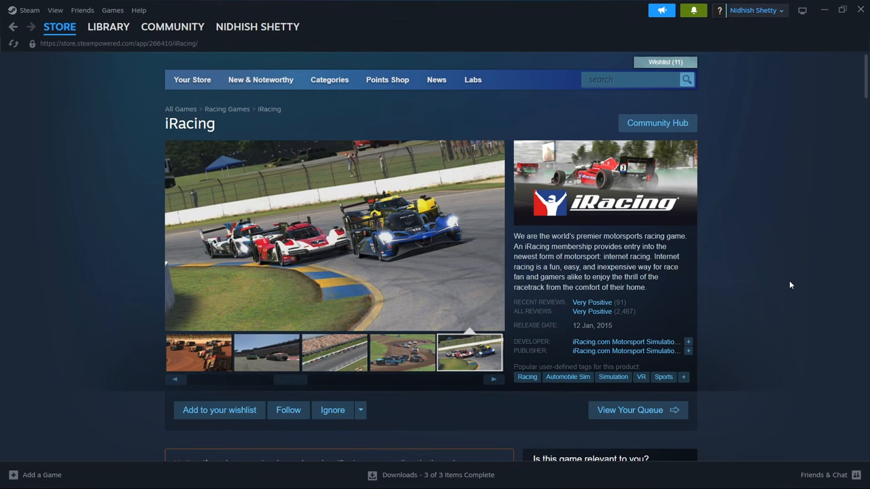
Reveal iRacing's intro offers: -21% monthly, -28% six-month, -33% twelve-month plans
scroll("down", 3)
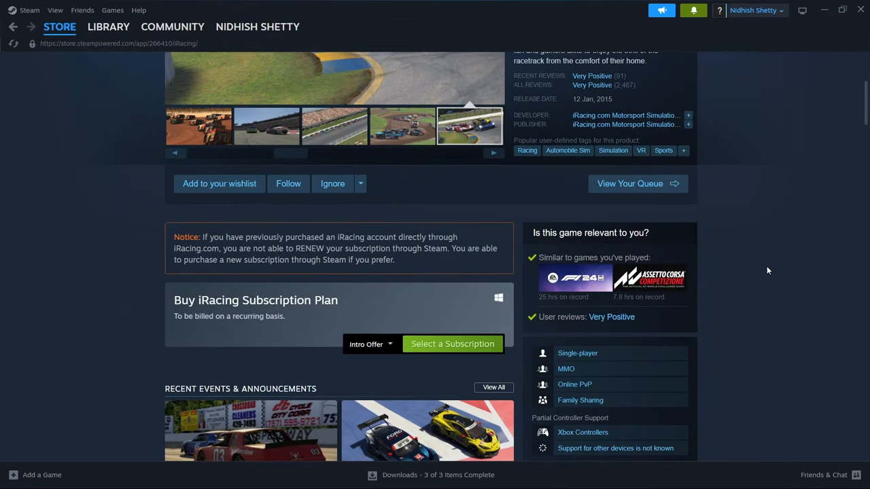
scroll("down", 3)
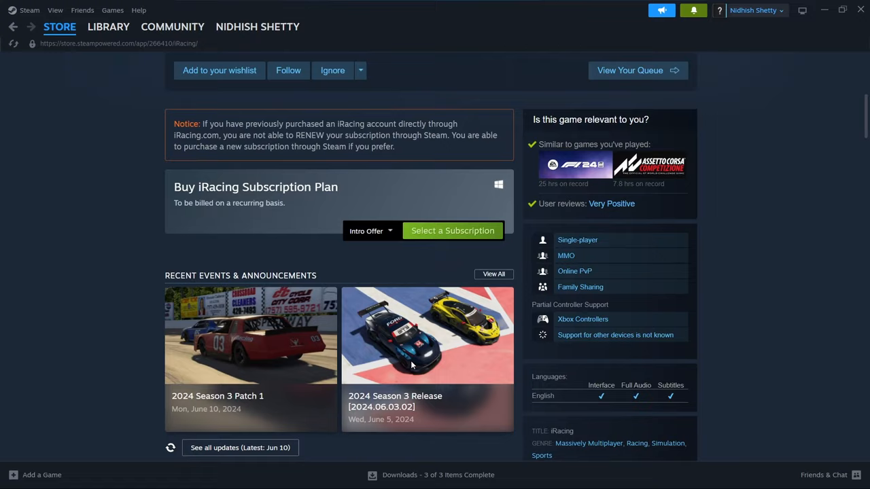
left_click(370, 230)
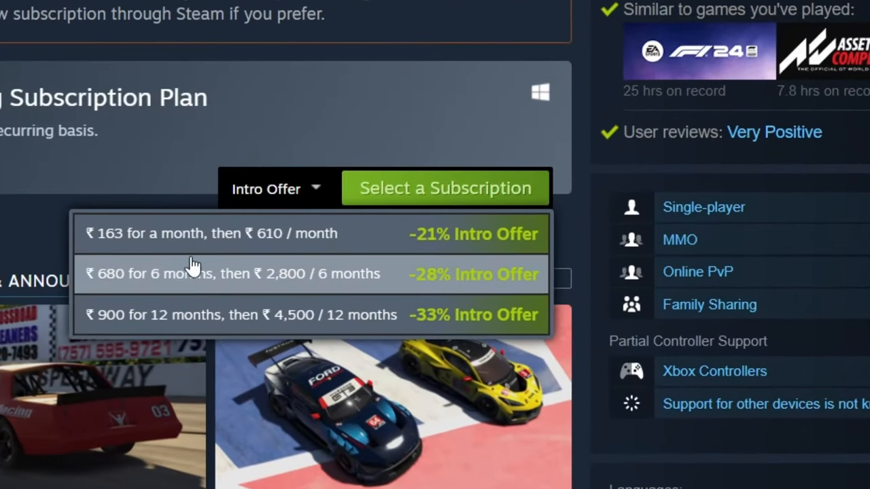
key("ctrl+minus")
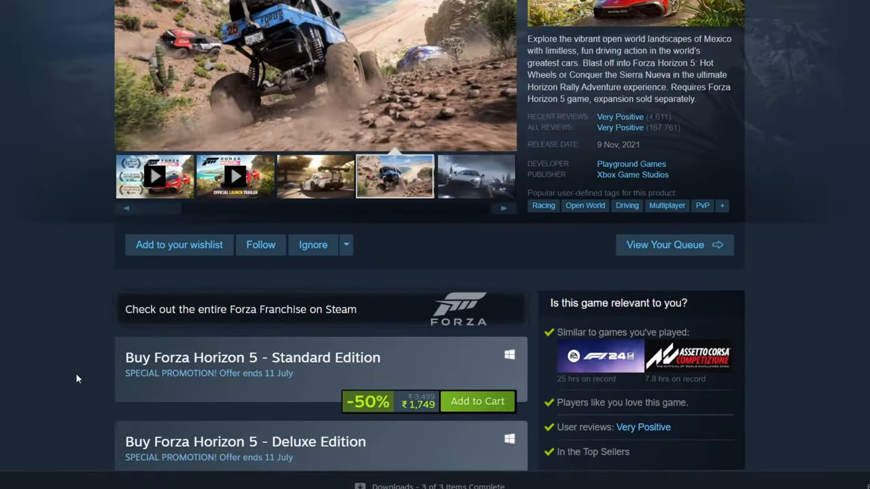
Scroll Forza Horizon 5 to the Standard Edition offer: -50% for ₹1,749
scroll("down", 3)
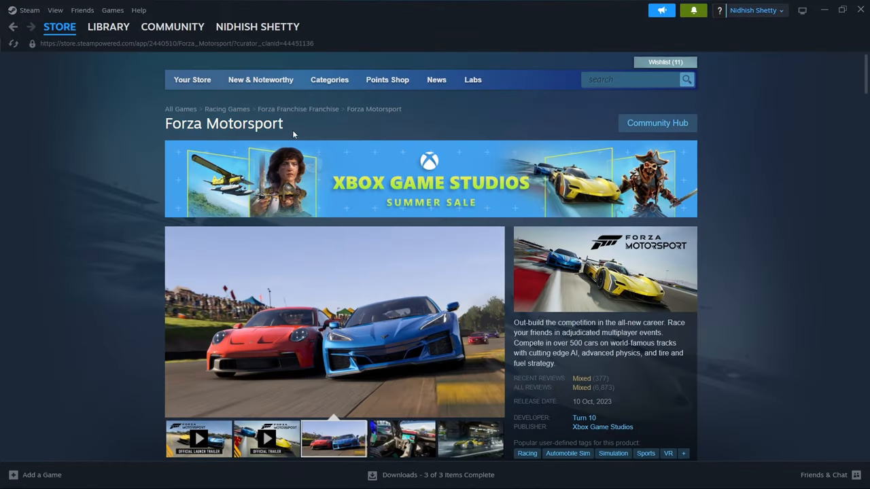
Scroll through the Forza Motorsport and Forza Horizon 4 store pages
scroll("down", 3)
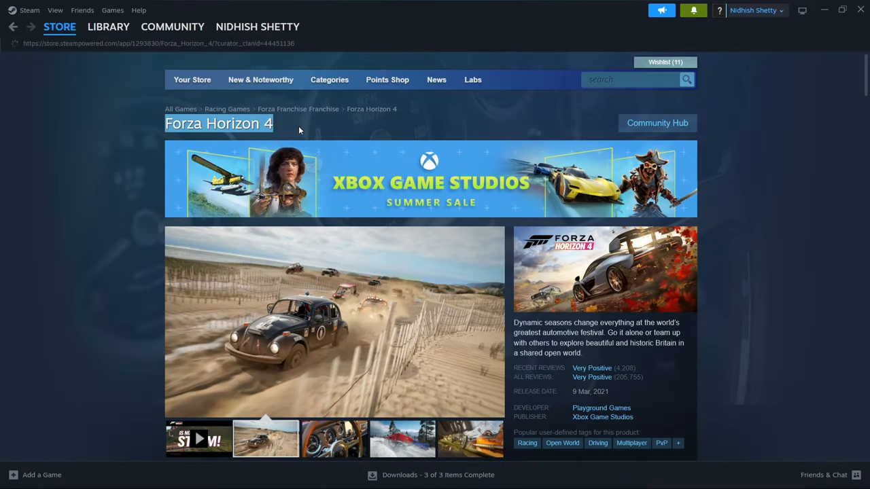
scroll("down", 3)
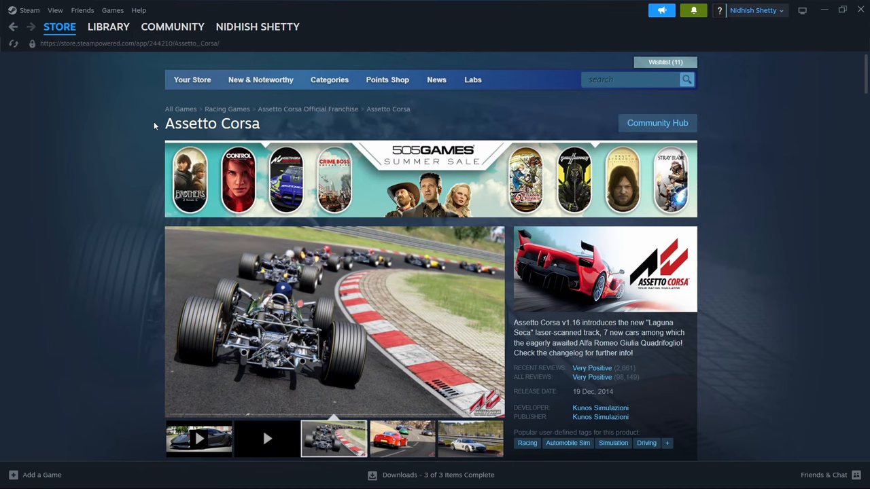
Select the Assetto Corsa title and scroll to its -90% ₹88 deal and bundles
double_click(212, 123)
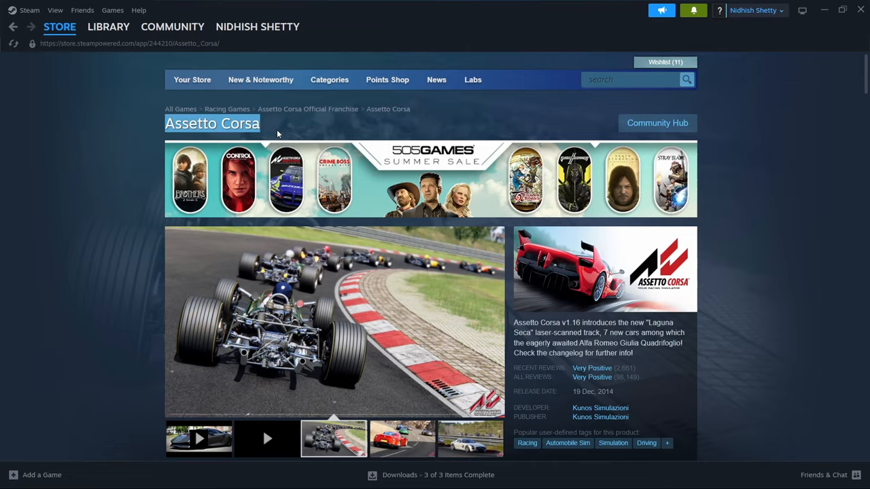
scroll("down", 3)
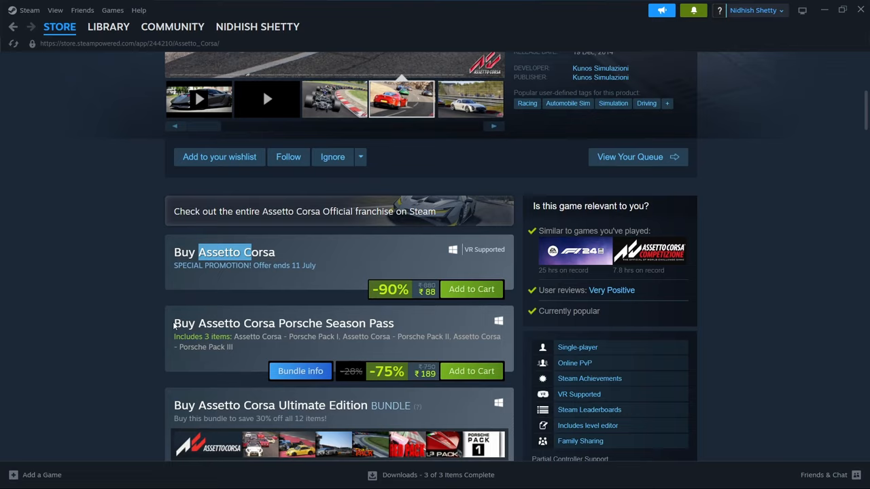
scroll("down", 3)
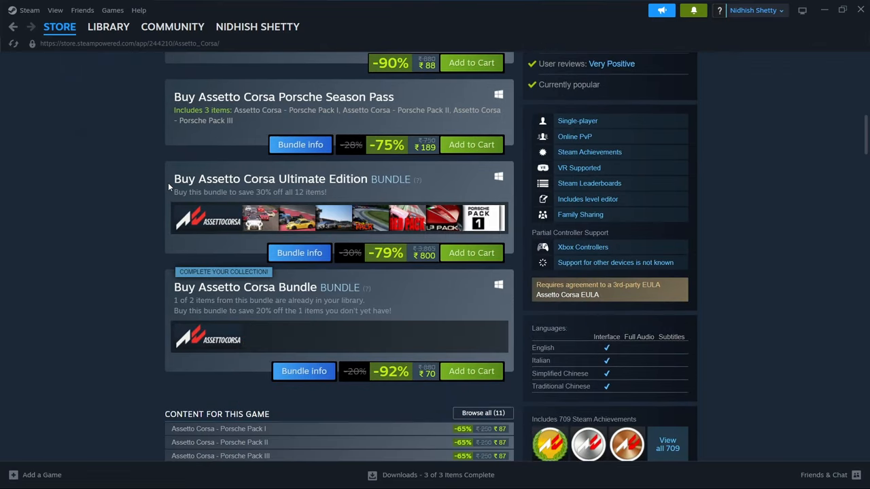
mouse_move(164, 283)
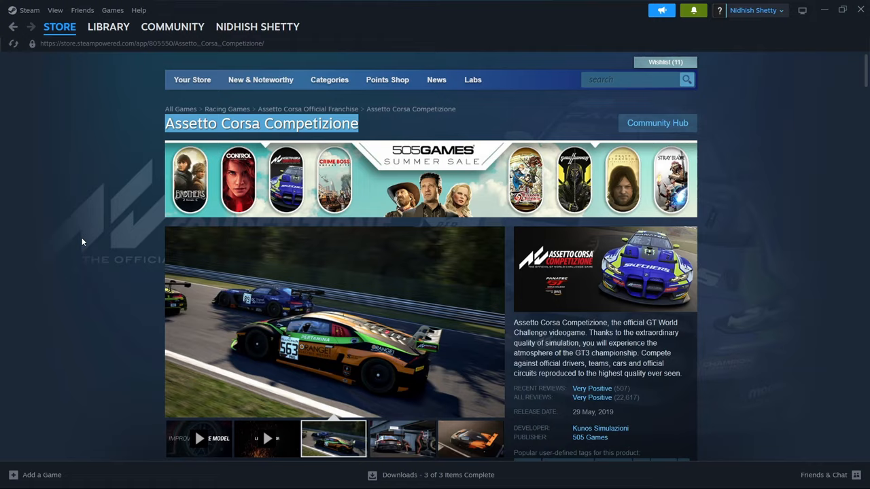
Scroll Assetto Corsa Competizione's page past the In Library review box
scroll("down", 3)
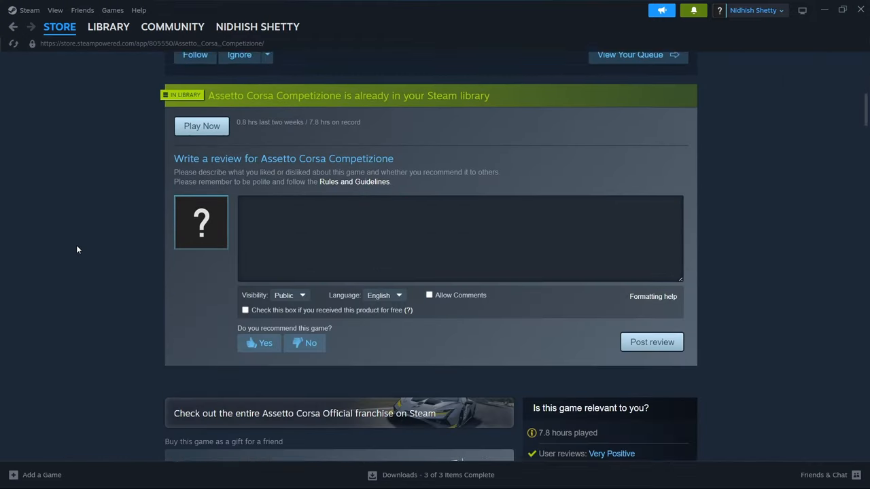
scroll("down", 3)
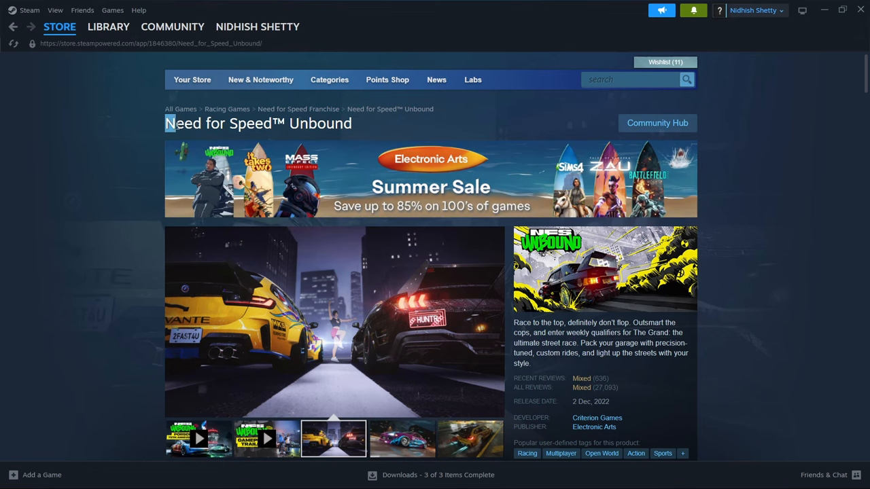
Scroll Need for Speed Unbound to the EA Play offer from ₹399 per month
scroll("down", 3)
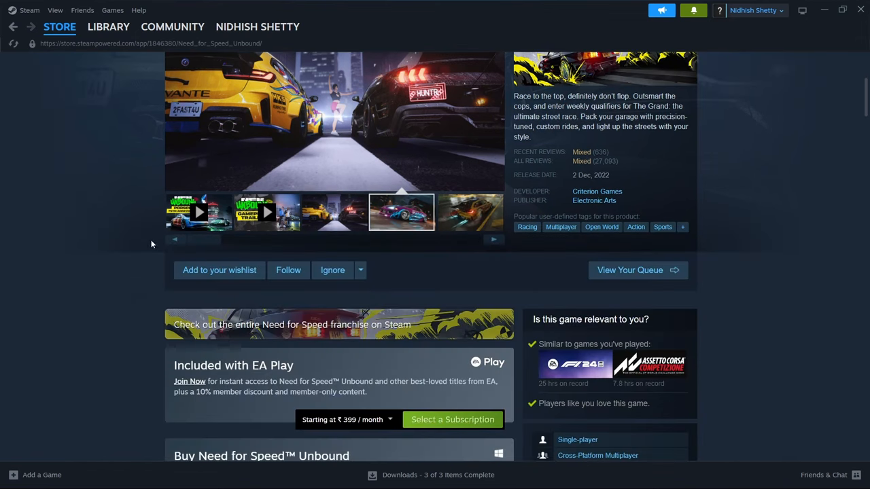
scroll("down", 3)
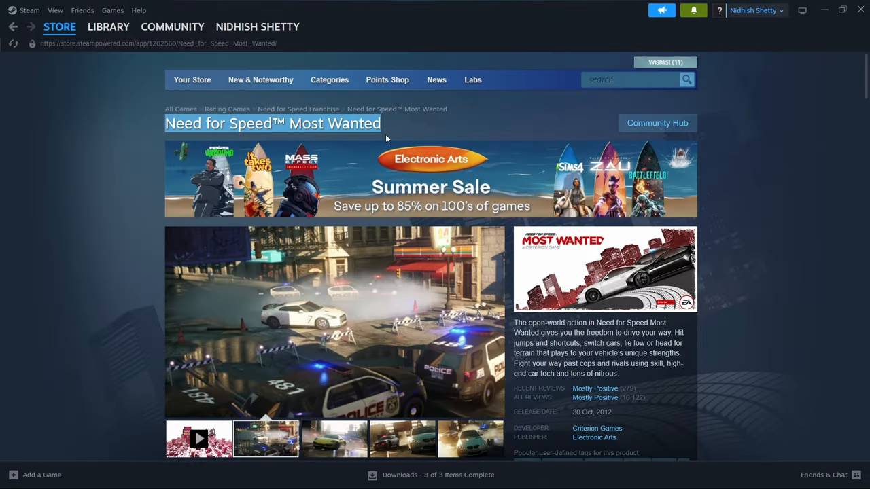
Scroll through the Need for Speed Most Wanted and Need for Speed pages
scroll("down", 3)
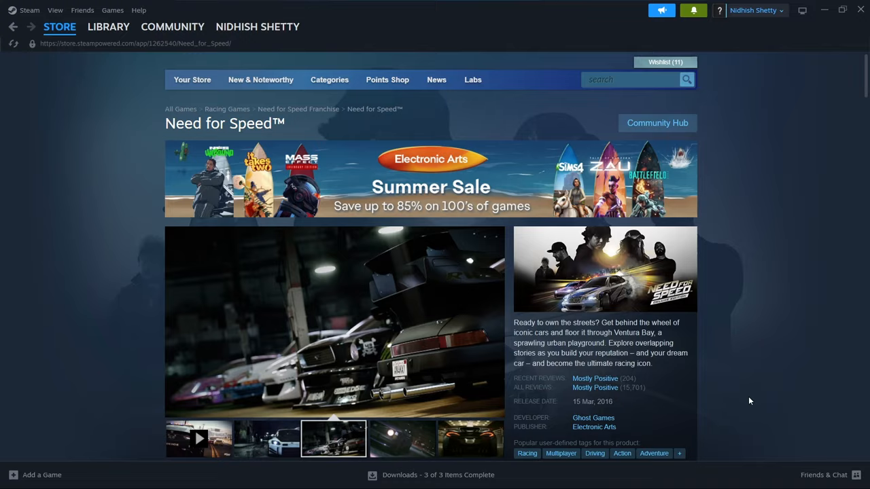
scroll("down", 3)
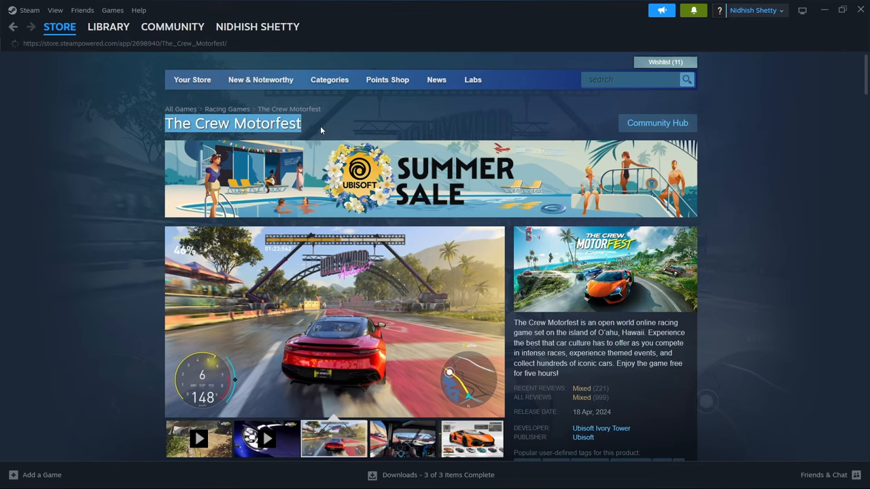
Scroll The Crew Motorfest page under the Ubisoft Summer Sale banner
scroll("down", 3)
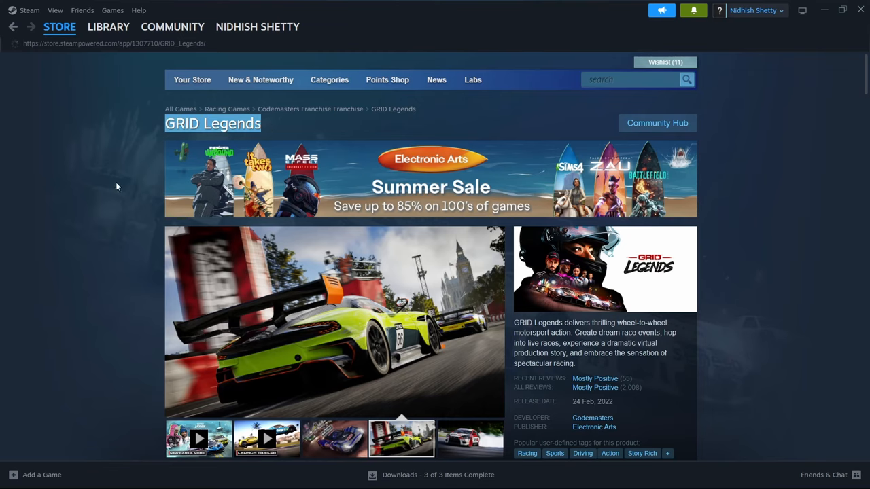
Scroll GRID Legends to its -90% ₹299 game and -75% Deluxe Edition
scroll("down", 3)
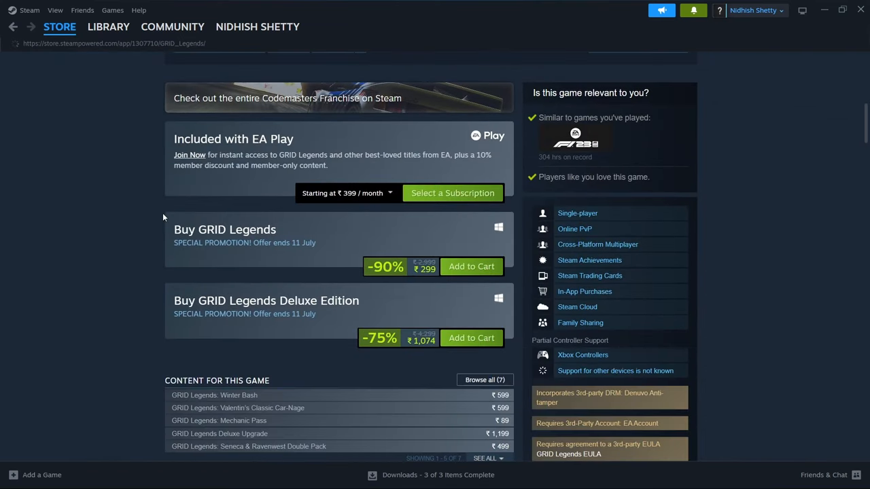